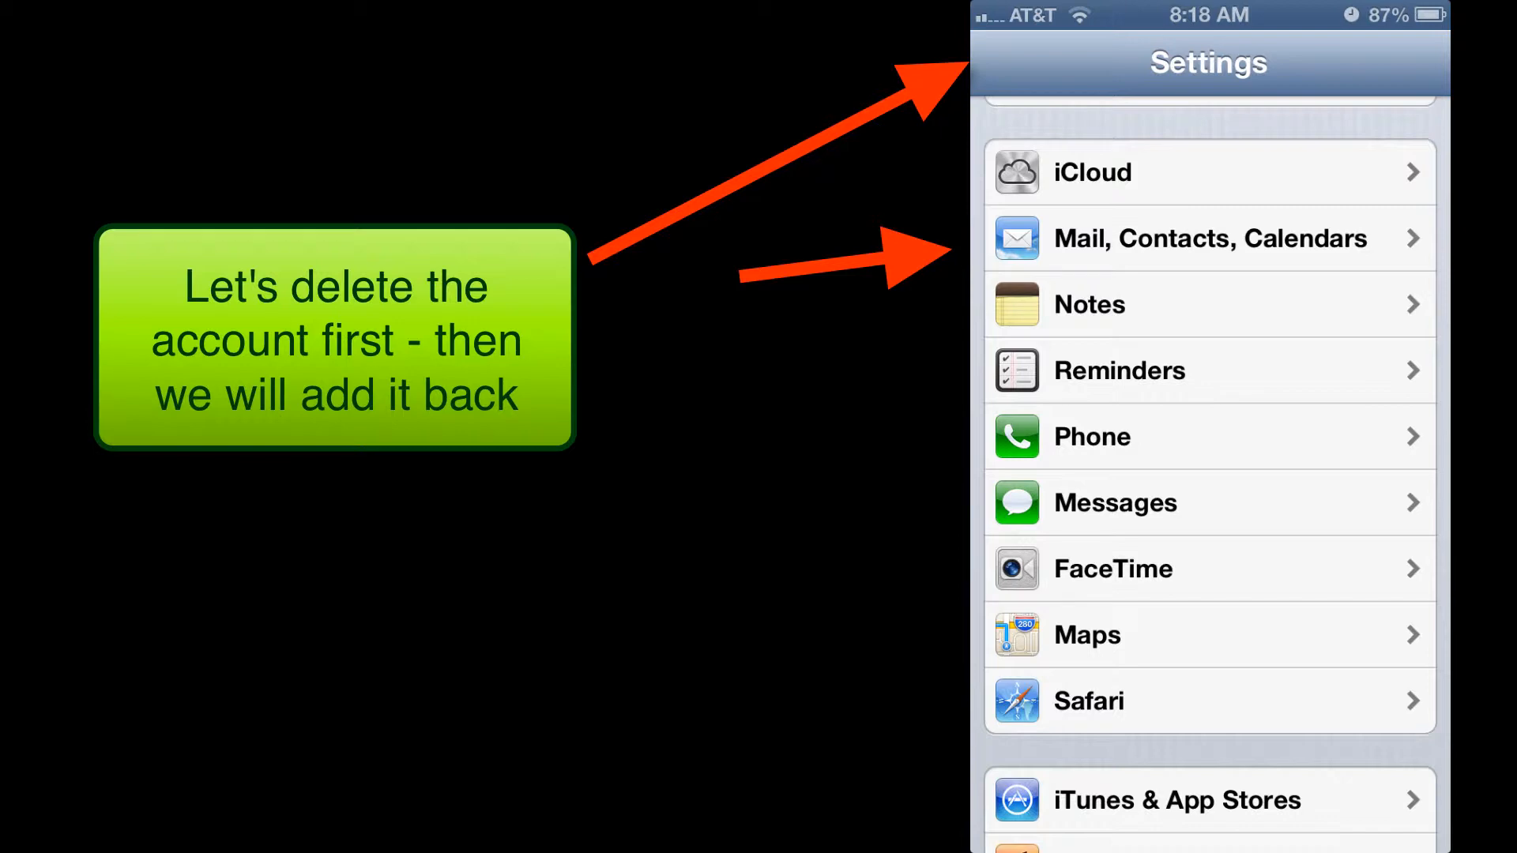
- Open Mail, Contacts, Calendars to see the phone's Exchange account
{"action": "left_click", "coordinate": [1208, 238]}
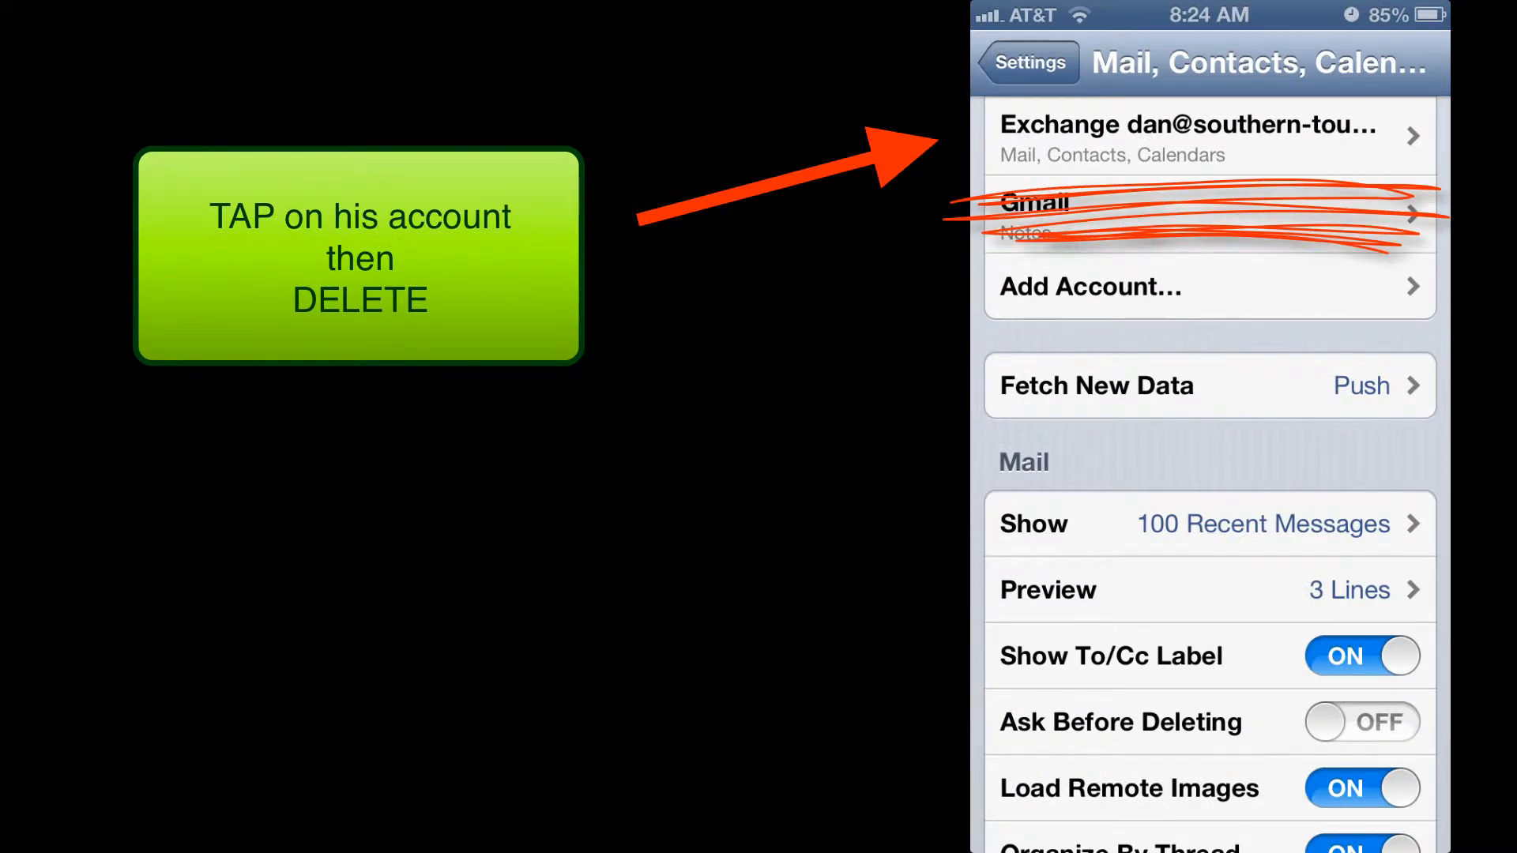
- Delete the Exchange account from the iPhone and confirm the removal
{"action": "left_click", "coordinate": [1208, 137]}
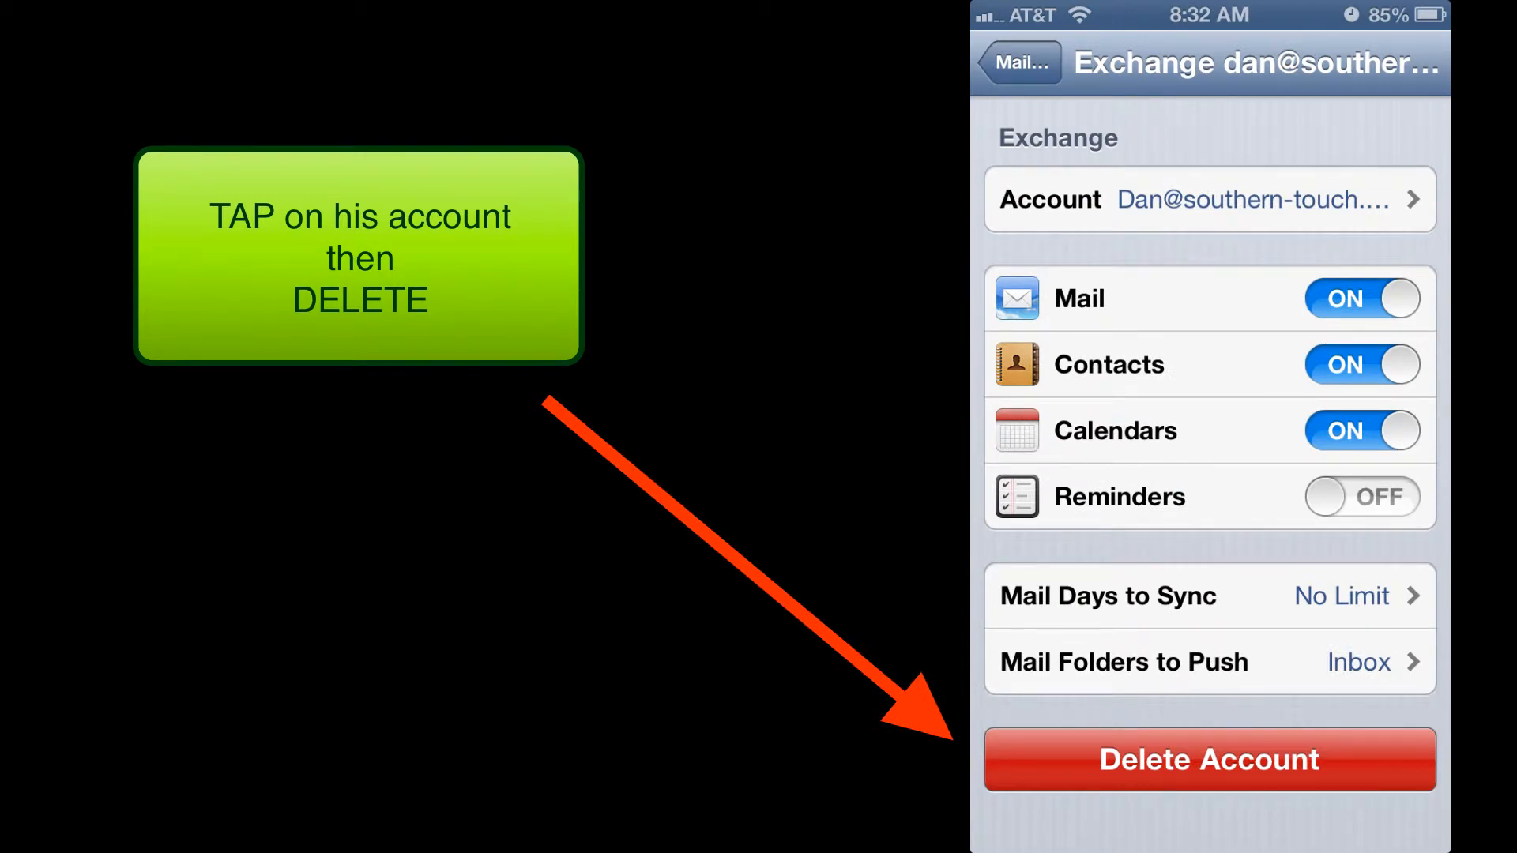
{"action": "left_click", "coordinate": [1207, 759]}
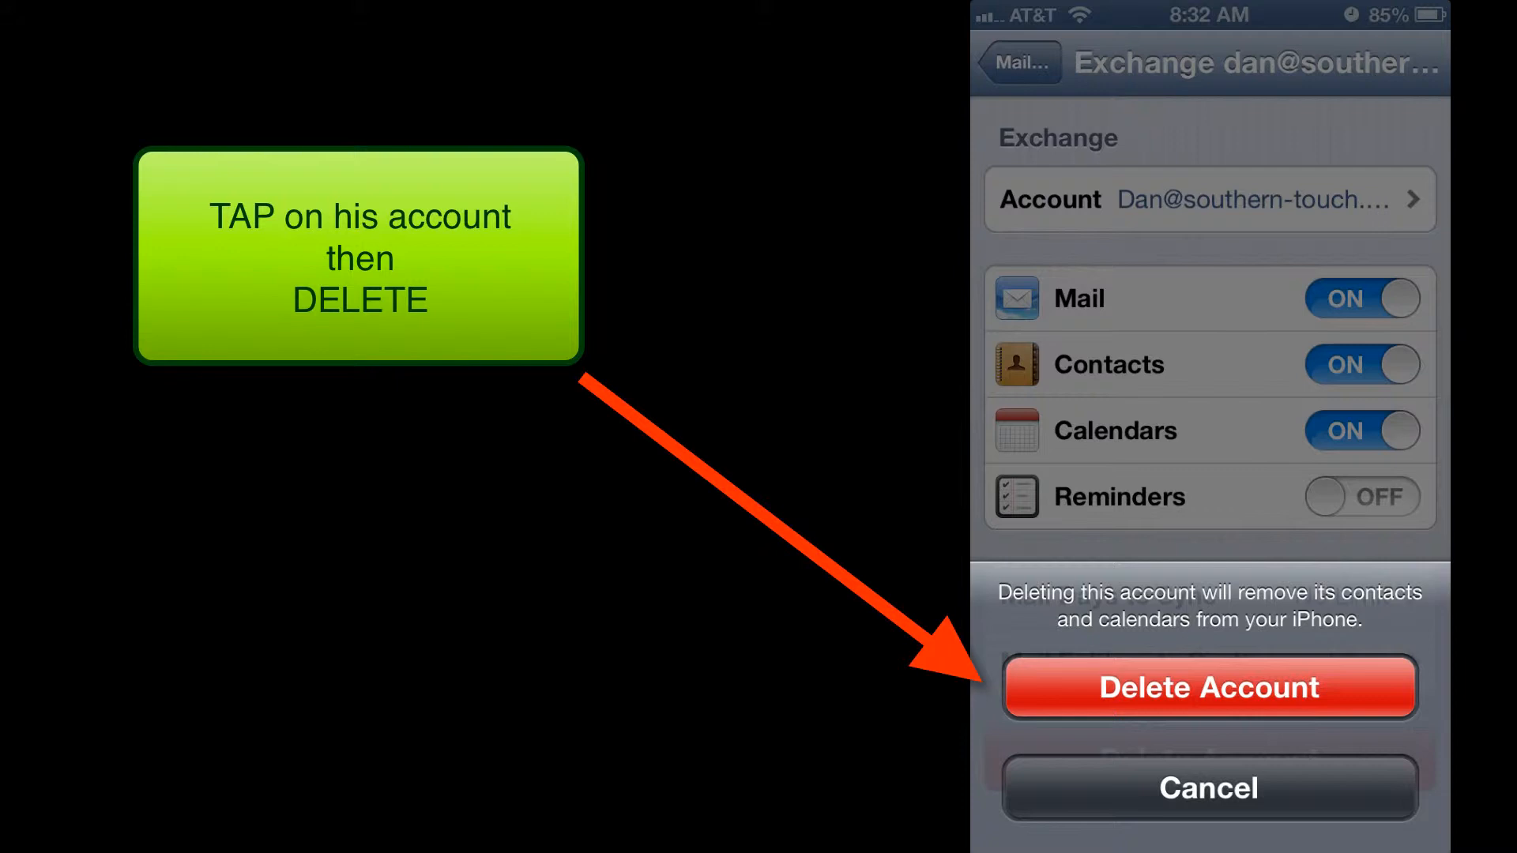
{"action": "left_click", "coordinate": [1208, 688]}
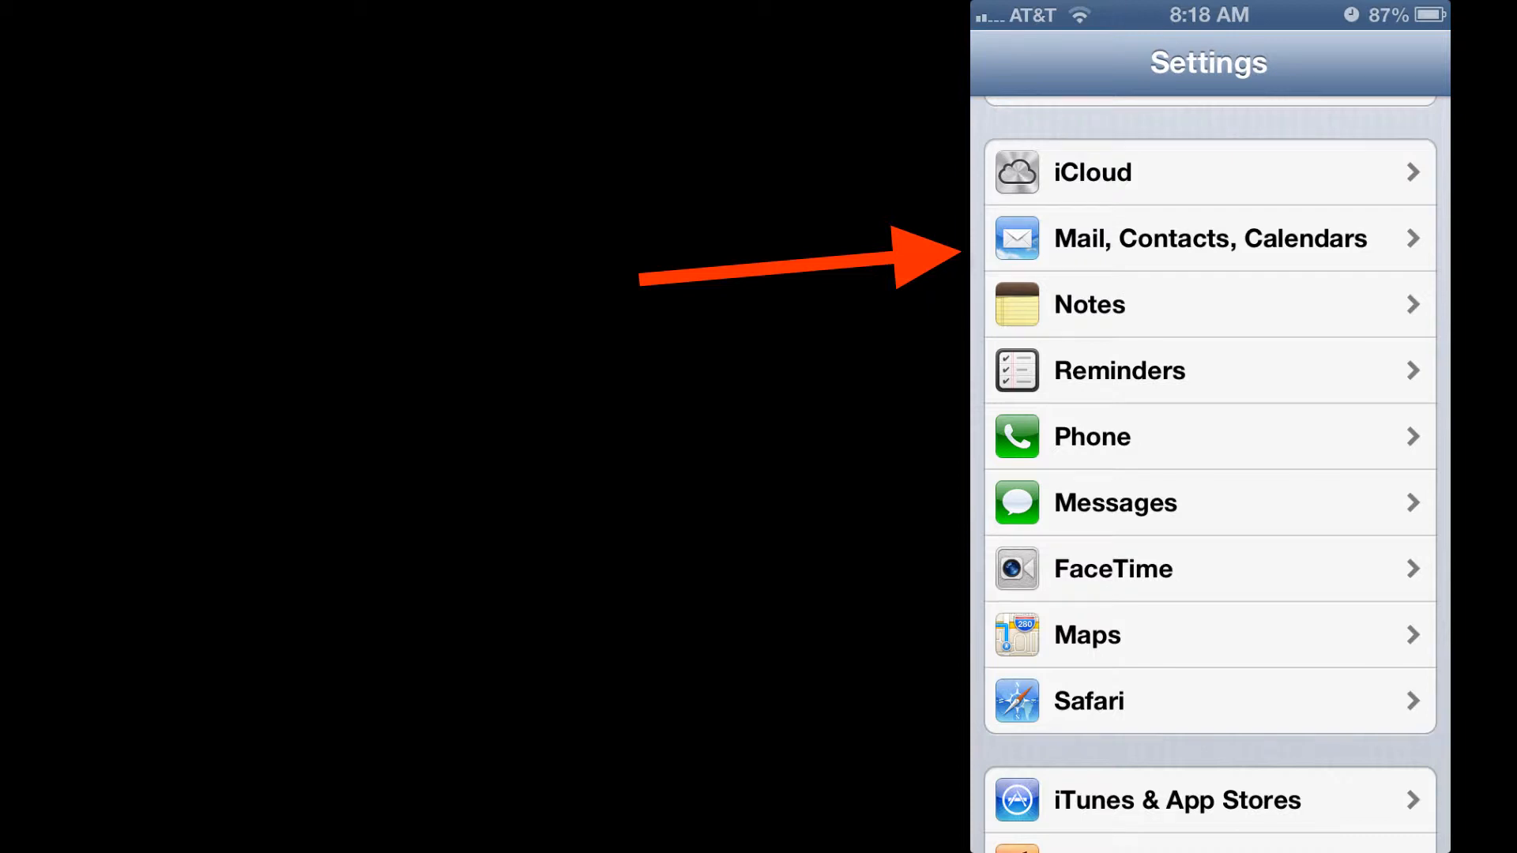
- Add an Exchange account with server mail.ch1.comcast.net and the full email as username
{"action": "left_click", "coordinate": [1210, 238]}
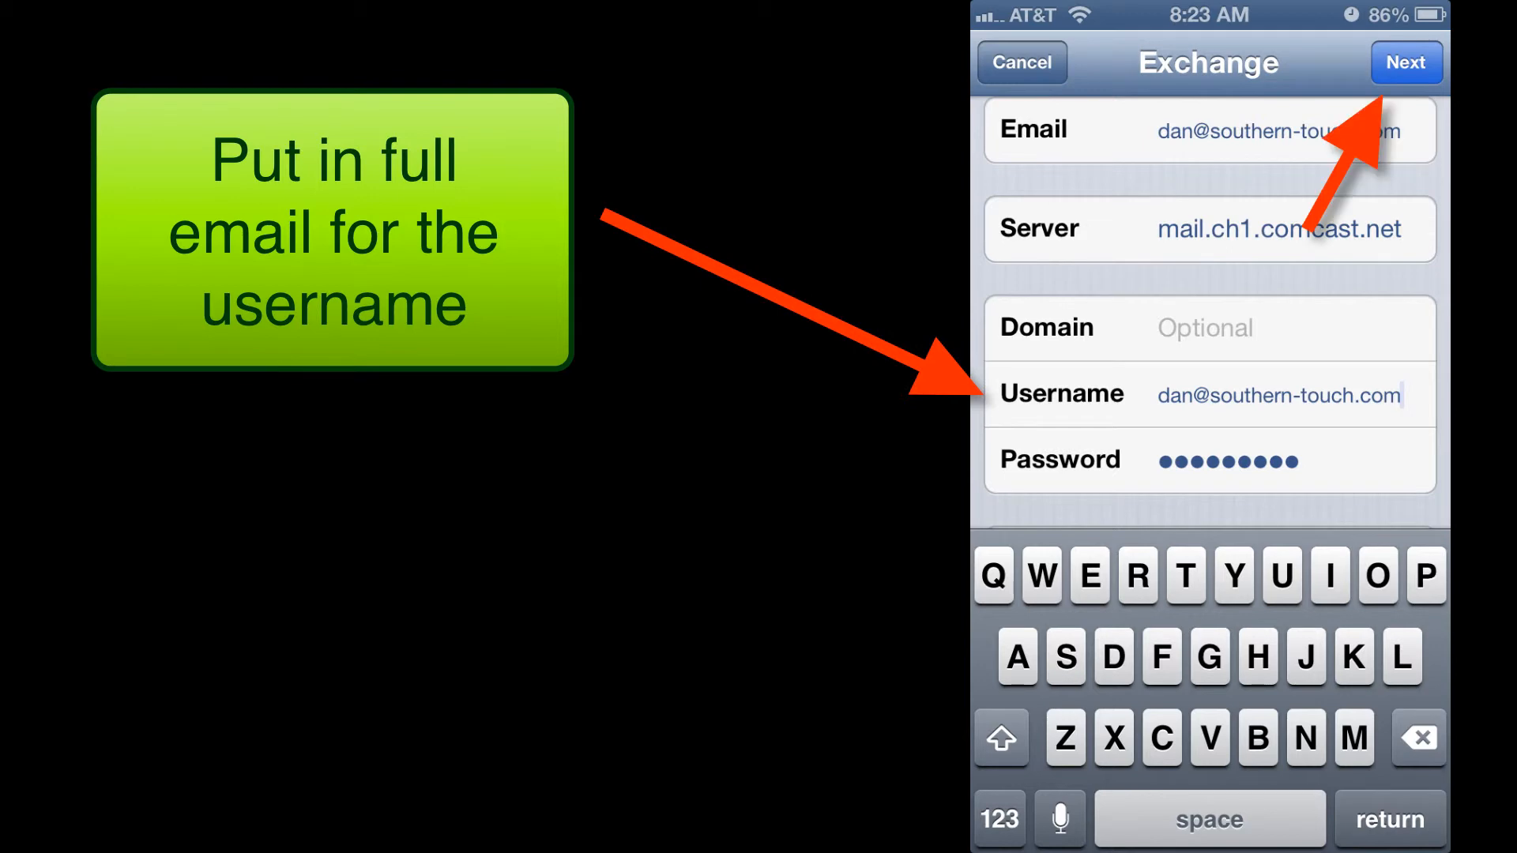
{"action": "left_click", "coordinate": [1404, 63]}
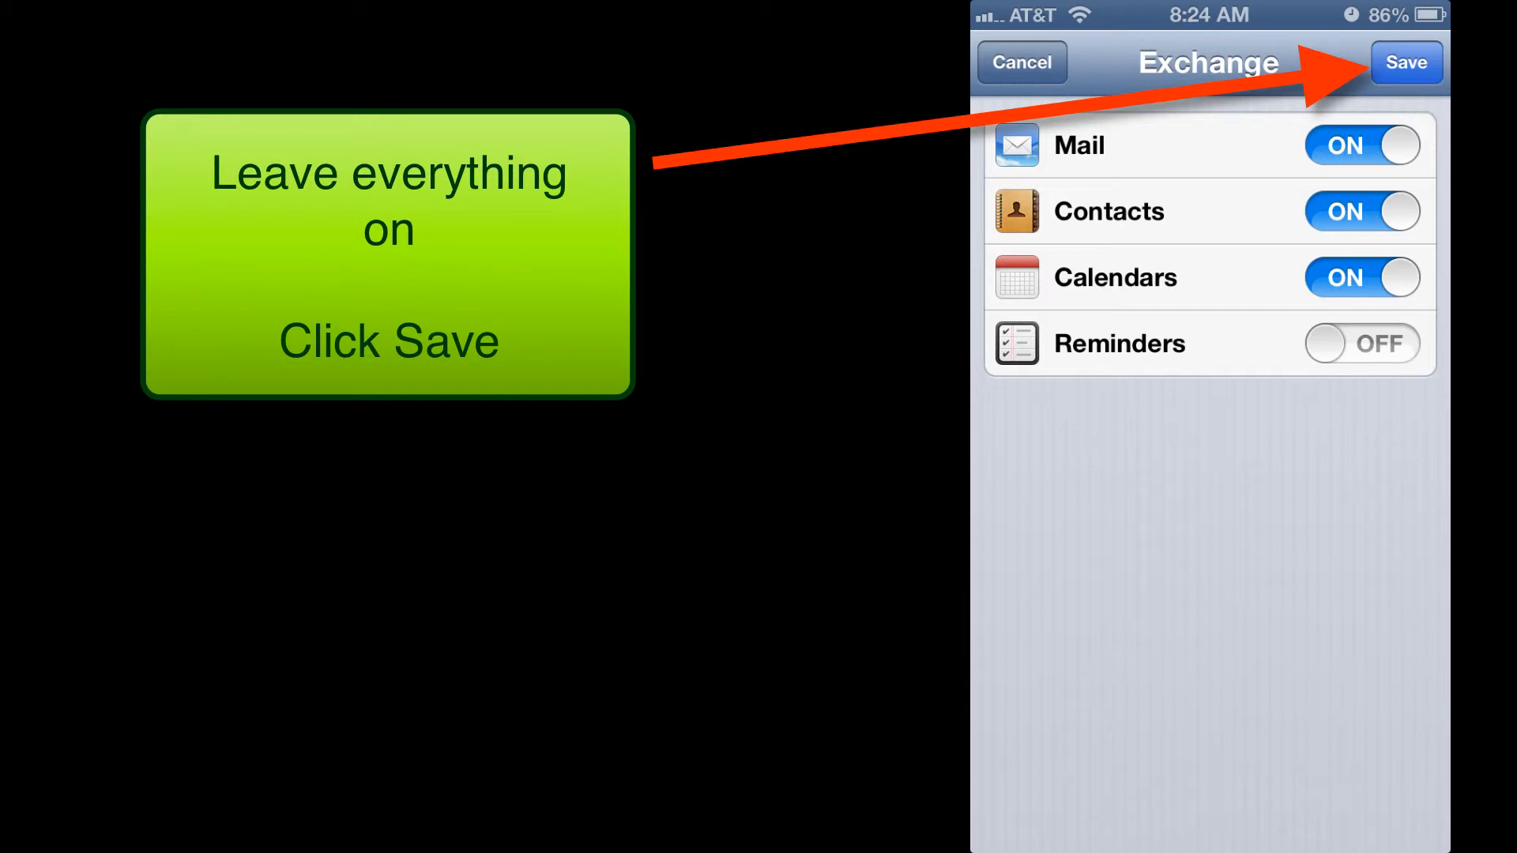
- Save the new Exchange account with Mail, Contacts and Calendars syncing on
{"action": "left_click", "coordinate": [1405, 62]}
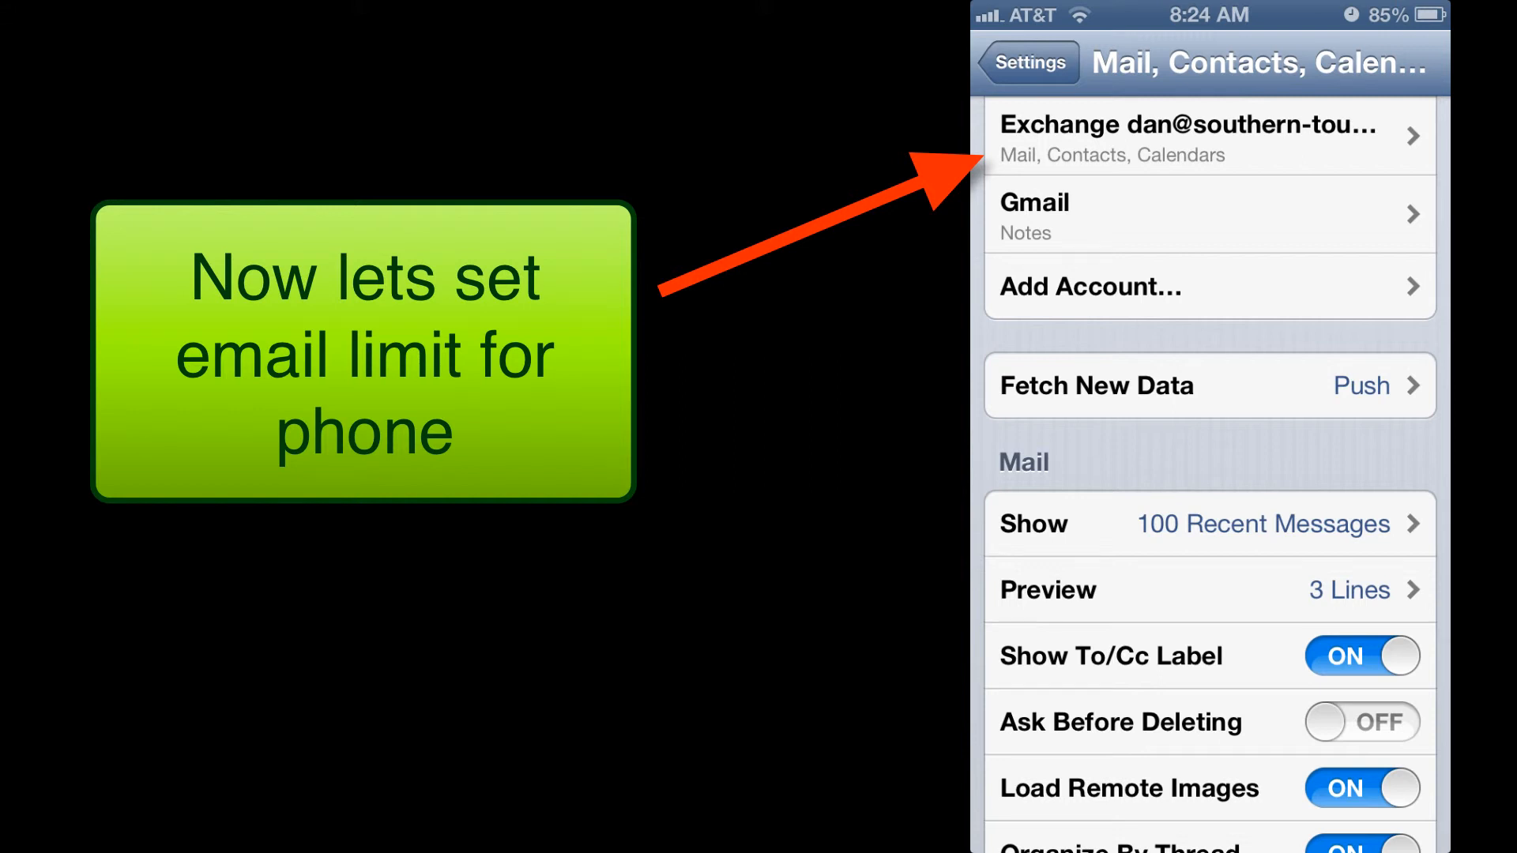
{"action": "left_click", "coordinate": [1207, 137]}
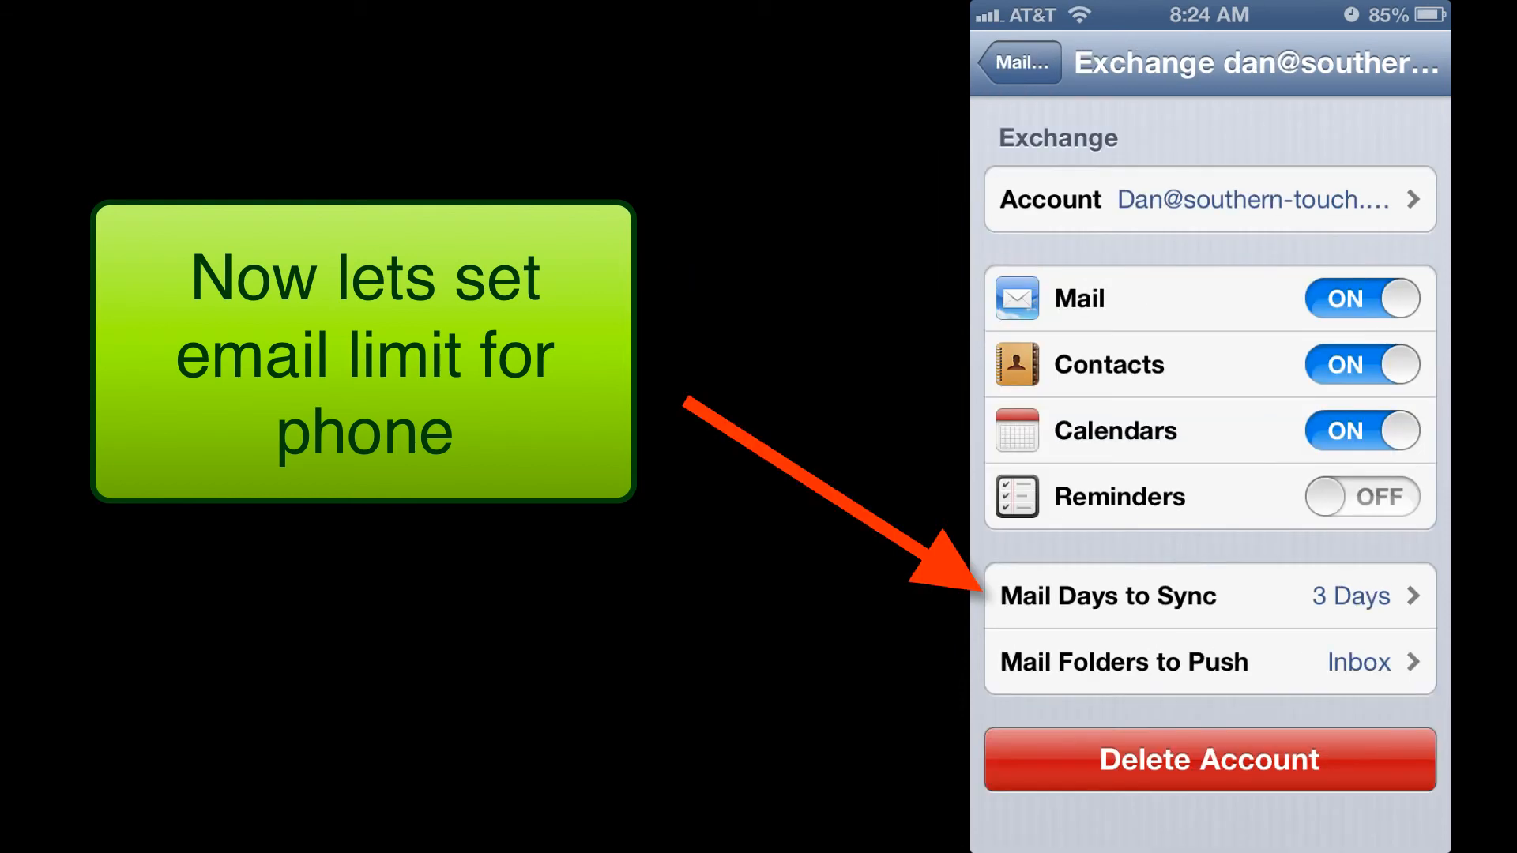
- Open the Exchange account's Mail Days to Sync setting to replace 3 Days with no limit
{"action": "left_click", "coordinate": [1207, 595]}
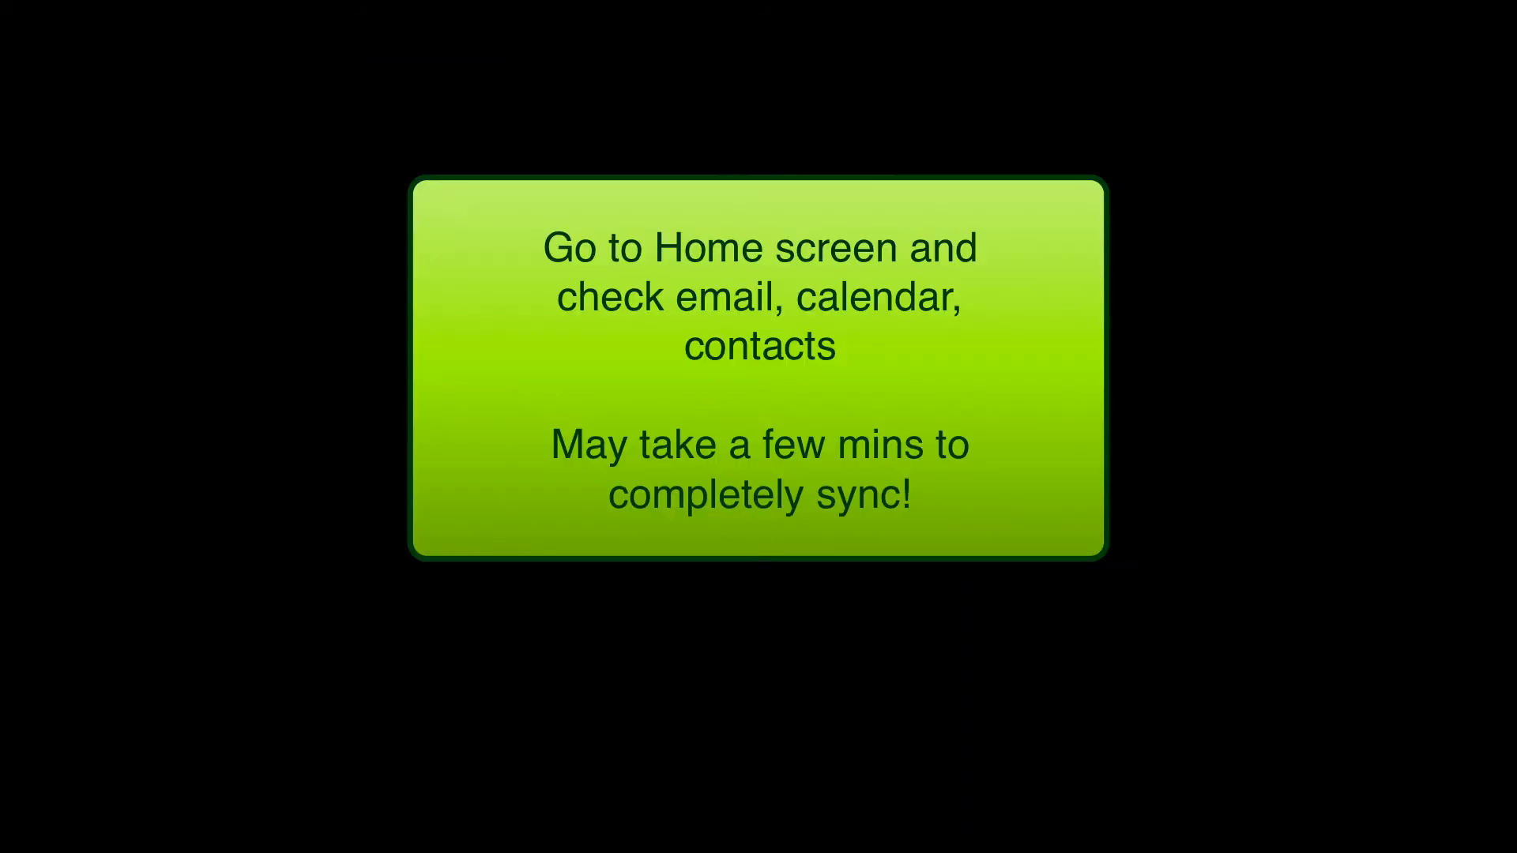
{"action": "left_click_drag", "start_coordinate": [512, 537], "coordinate": [977, 570]}
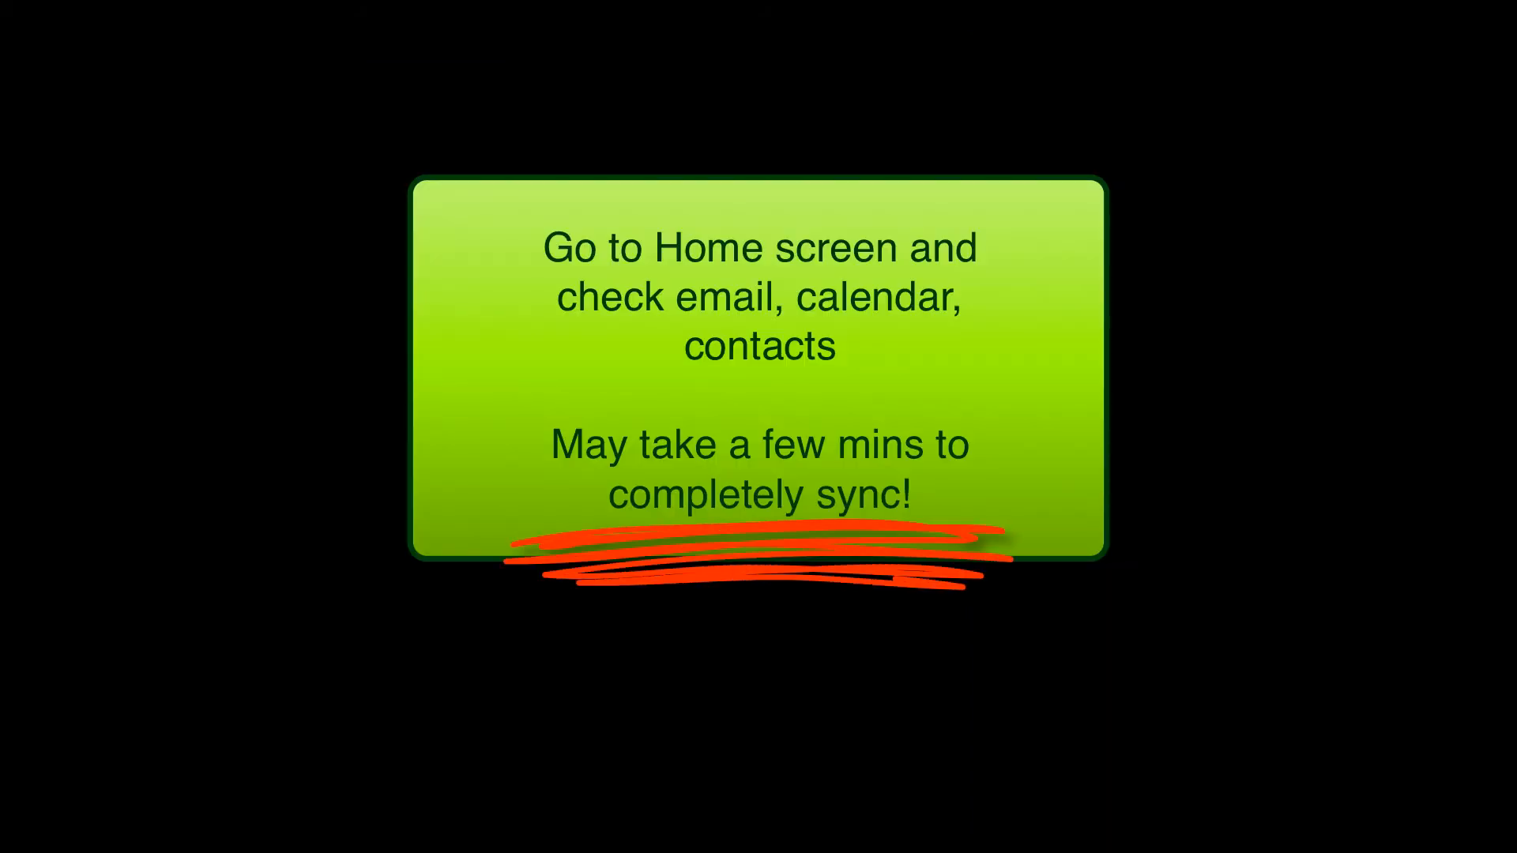